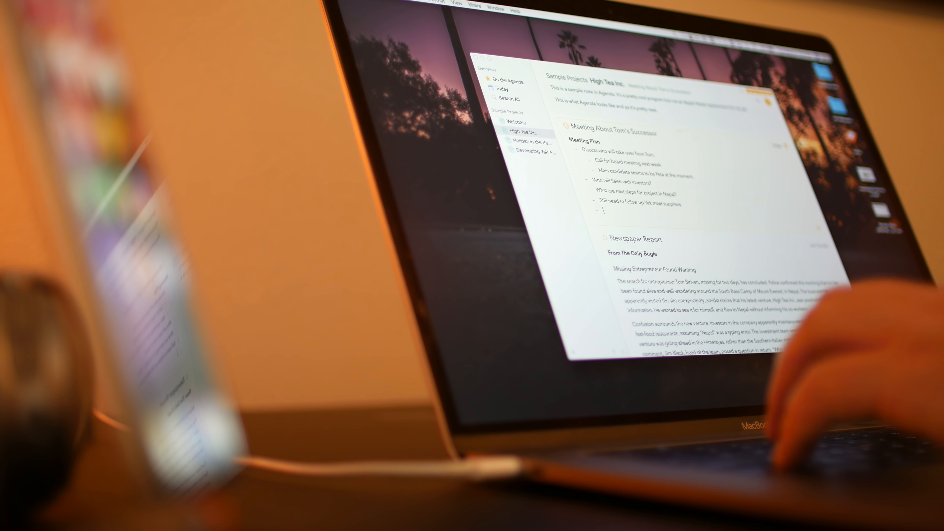
- Reach the Remote Connections section and set the Connect form to Amazon S3, revealing its extra fields
{"action": "left_click", "coordinate": [530, 141]}
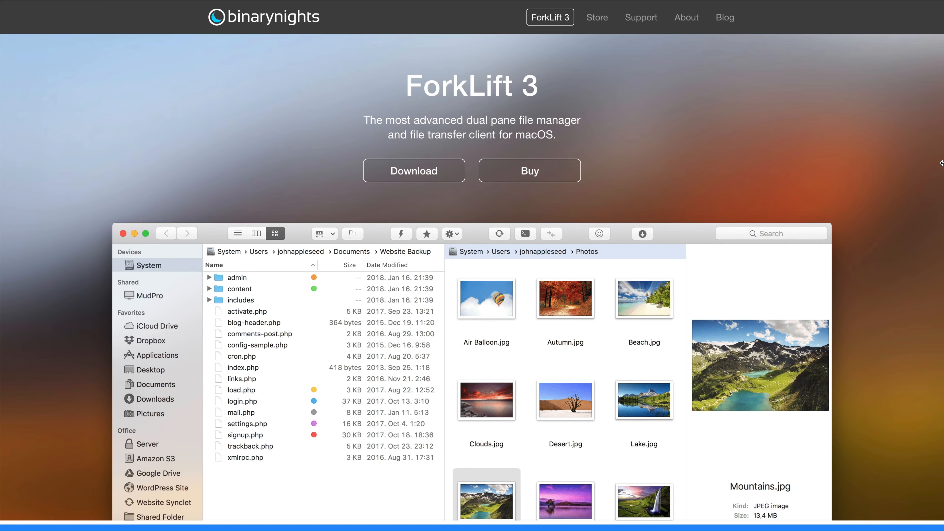
{"action": "scroll", "scroll_direction": "down", "scroll_amount": 3}
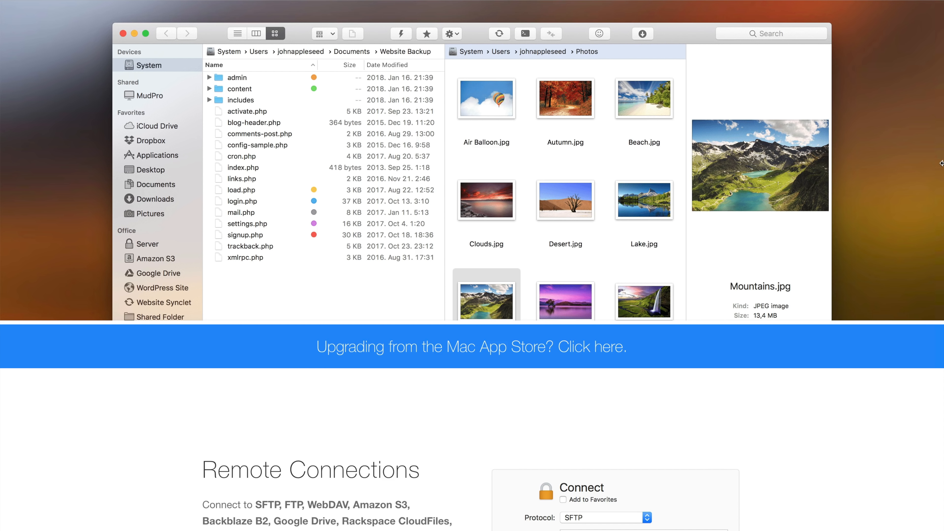
{"action": "scroll", "scroll_direction": "down", "scroll_amount": 3}
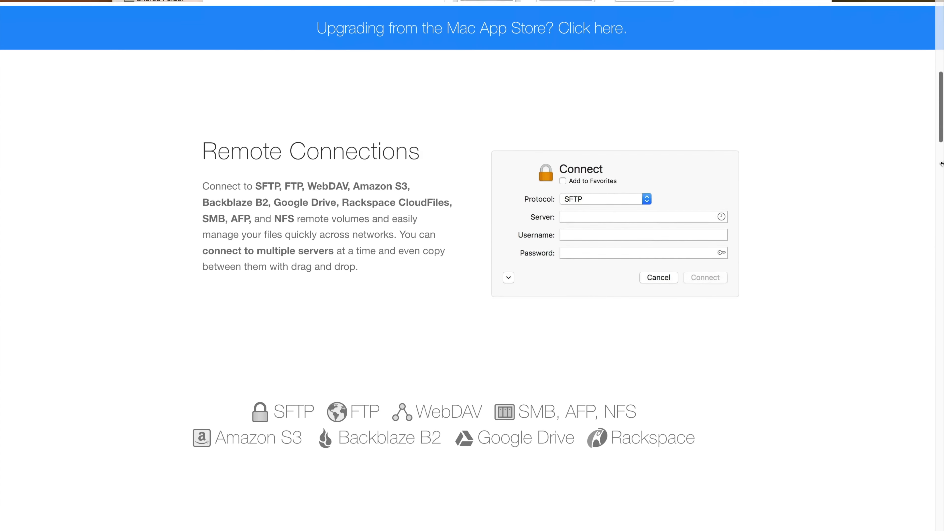
{"action": "left_click", "coordinate": [605, 199]}
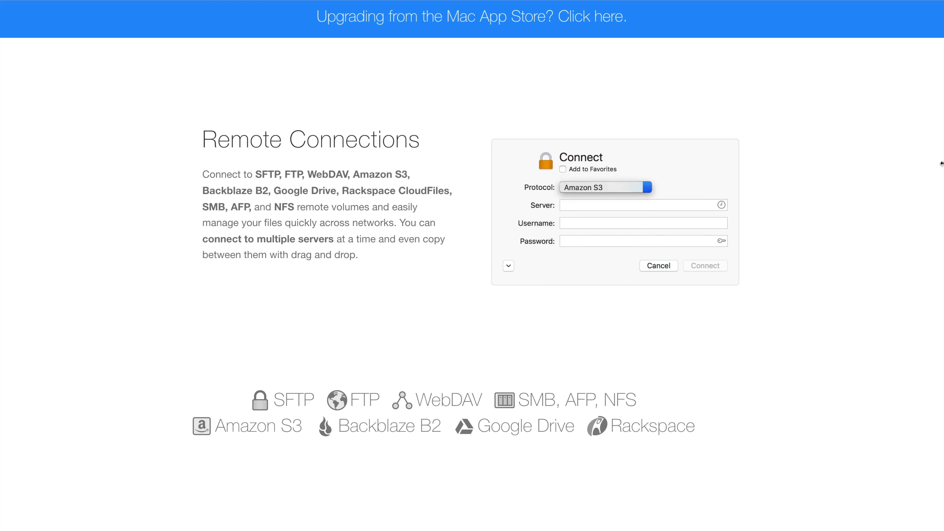
{"action": "left_click", "coordinate": [508, 266]}
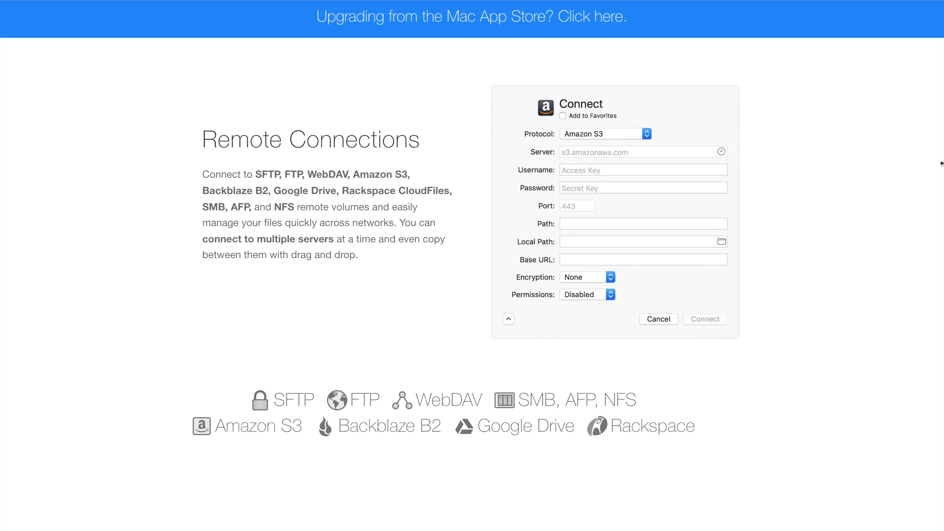
{"action": "scroll", "scroll_direction": "down", "scroll_amount": 3}
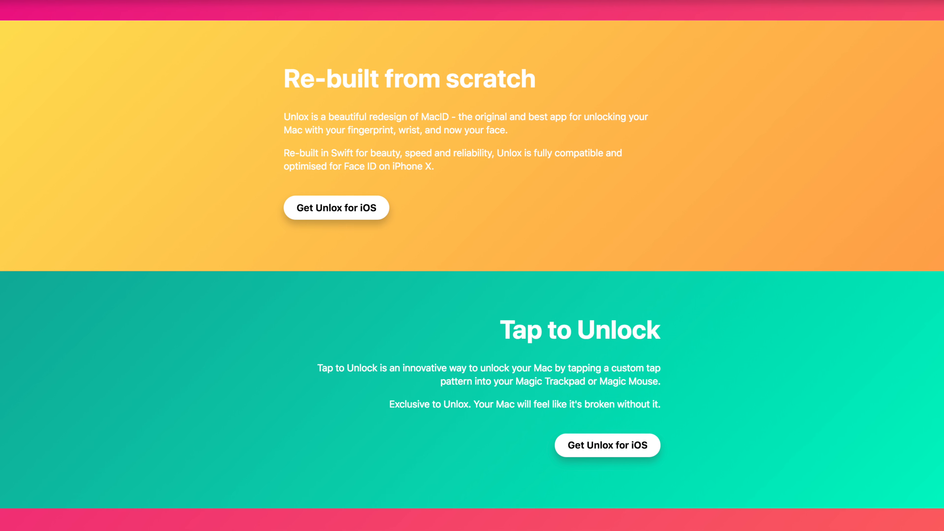
- Scroll past Tap to Unlock and show Display Options with audio controls and current song enabled
{"action": "scroll", "scroll_direction": "down", "scroll_amount": 3}
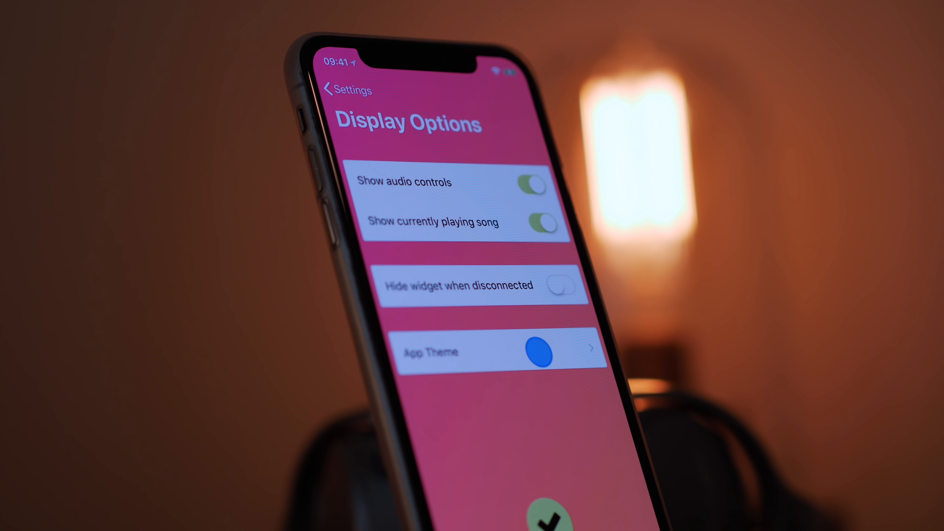
{"action": "left_click", "coordinate": [499, 351]}
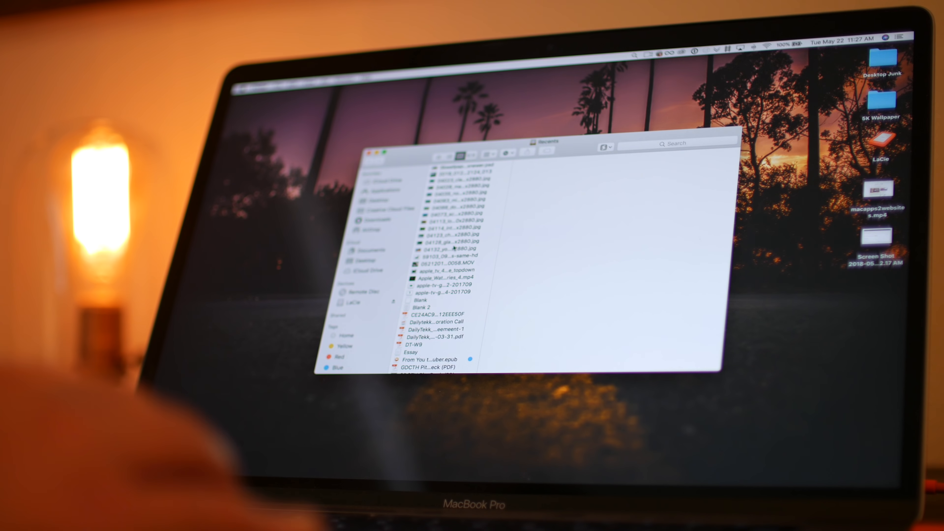
- Show the glacier JPG's Power Menu options for a new Rich Text Document or Text File
{"action": "right_click", "coordinate": [431, 241]}
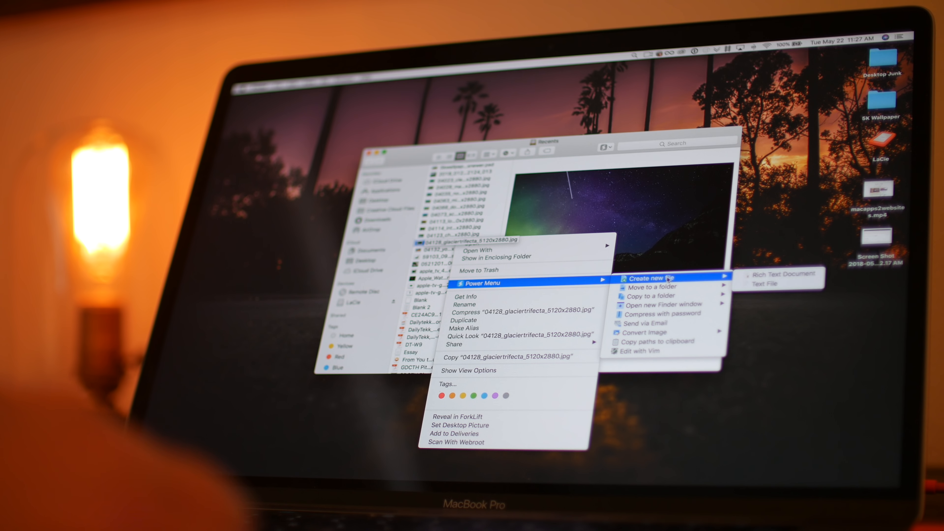
{"action": "mouse_move", "coordinate": [660, 305]}
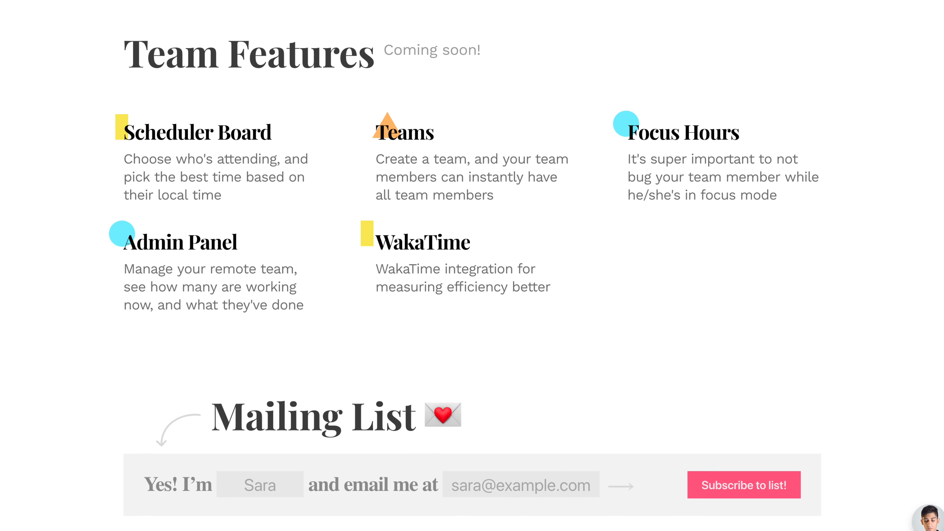
- Scroll the There page to the Team Features list and the Mailing List signup
{"action": "scroll", "scroll_direction": "down", "scroll_amount": 3}
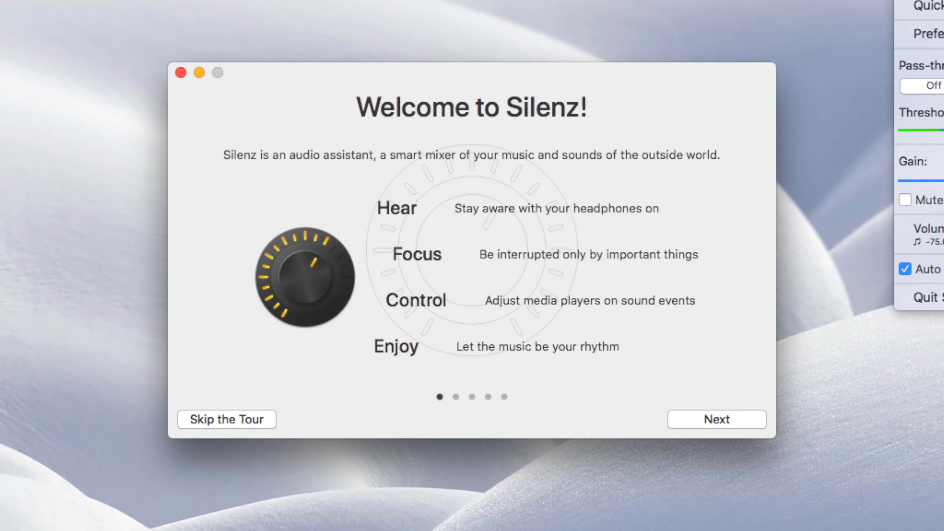
- Advance the Silenz tour to its pass-through page, with Smart pass-through at +20.0 dB gain
{"action": "left_click", "coordinate": [716, 419]}
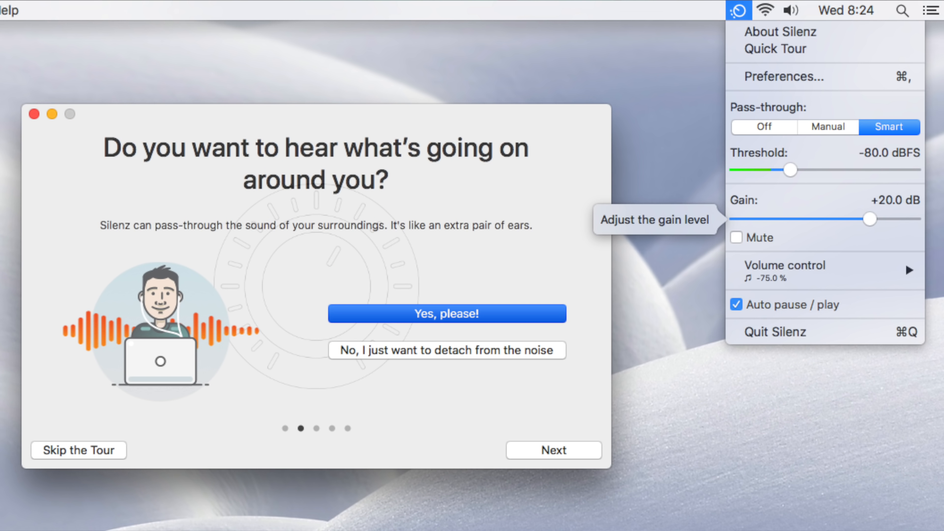